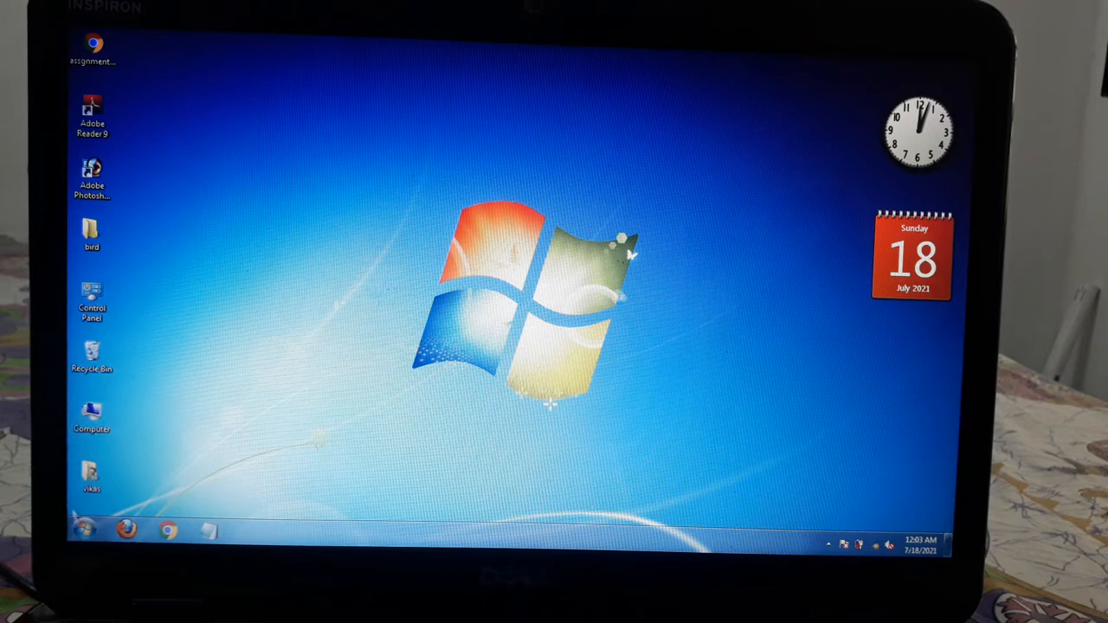
# - Expand All Programs > Accessories from the Start menu so Calculator is listed
pyautogui.click(84, 529)
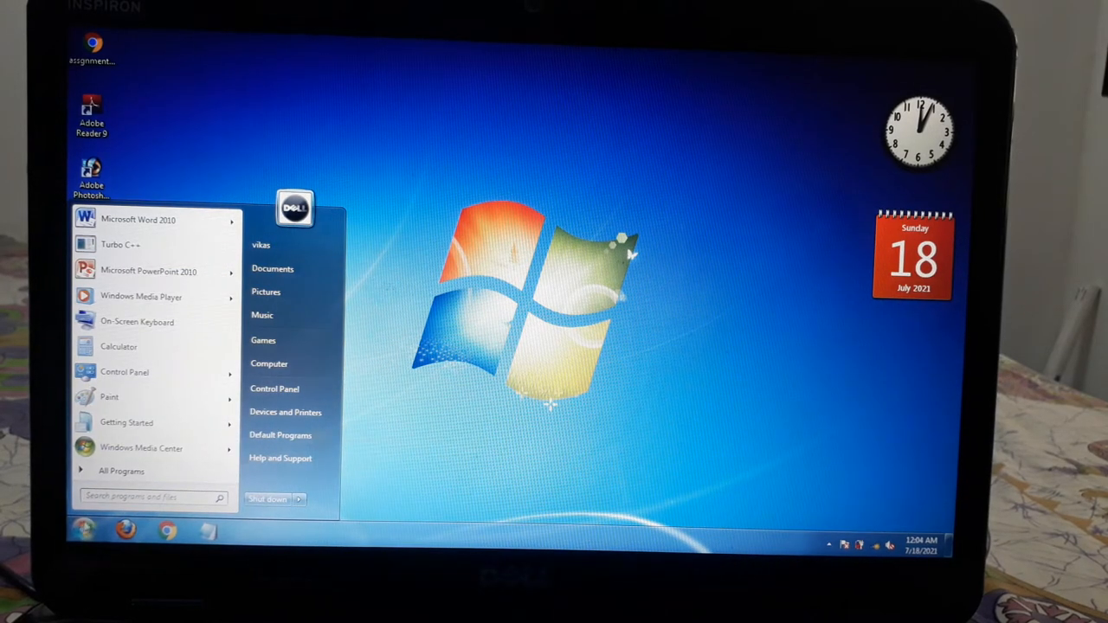
pyautogui.click(121, 471)
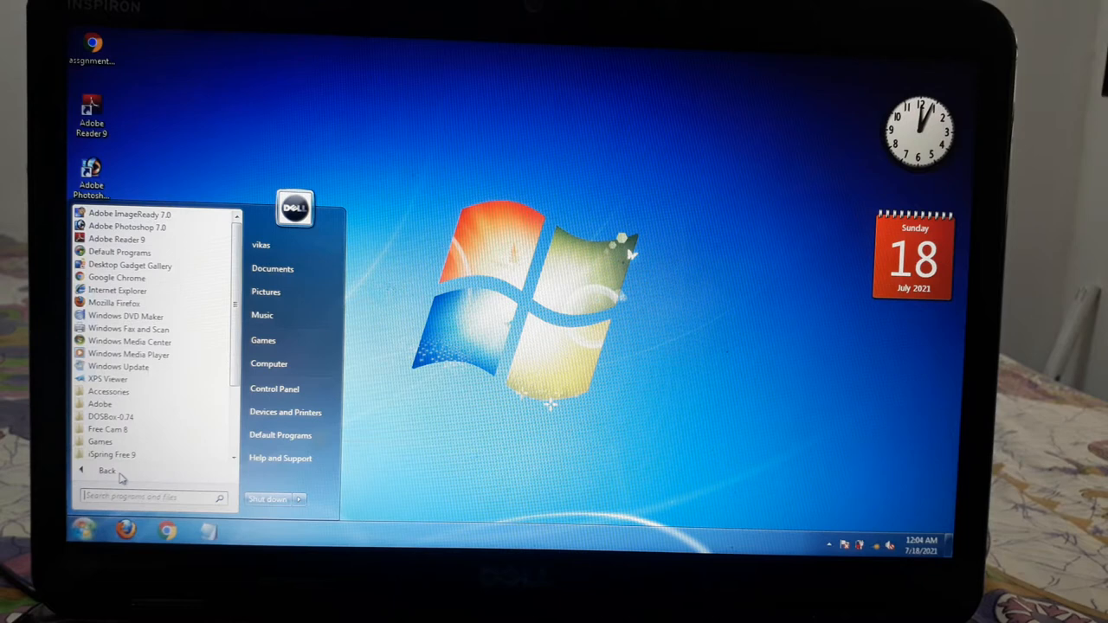
pyautogui.moveTo(107, 392)
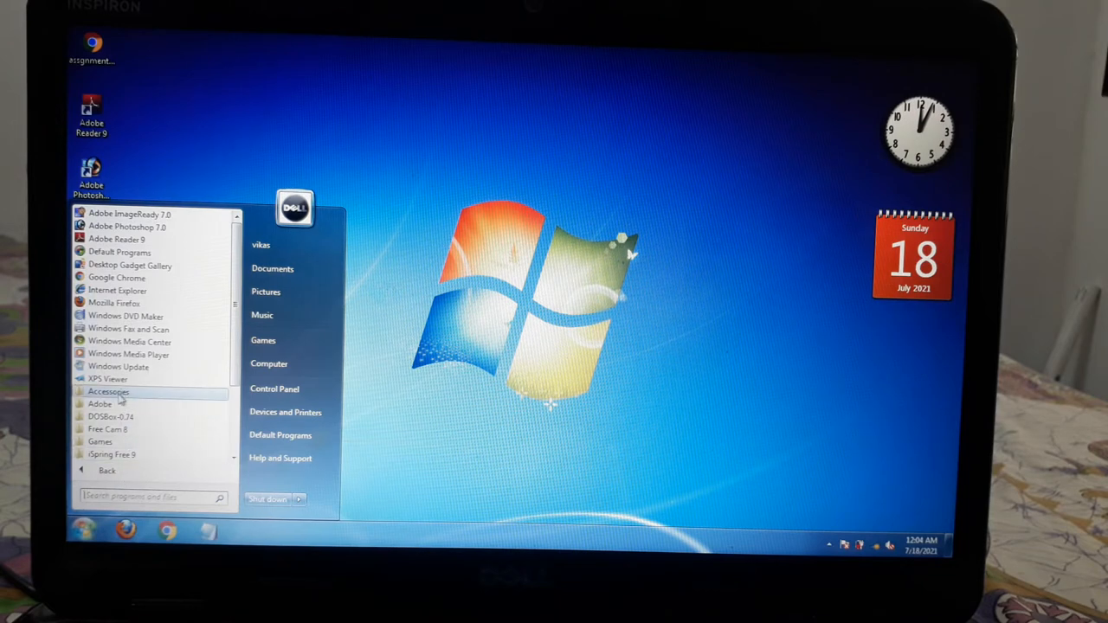
pyautogui.click(107, 391)
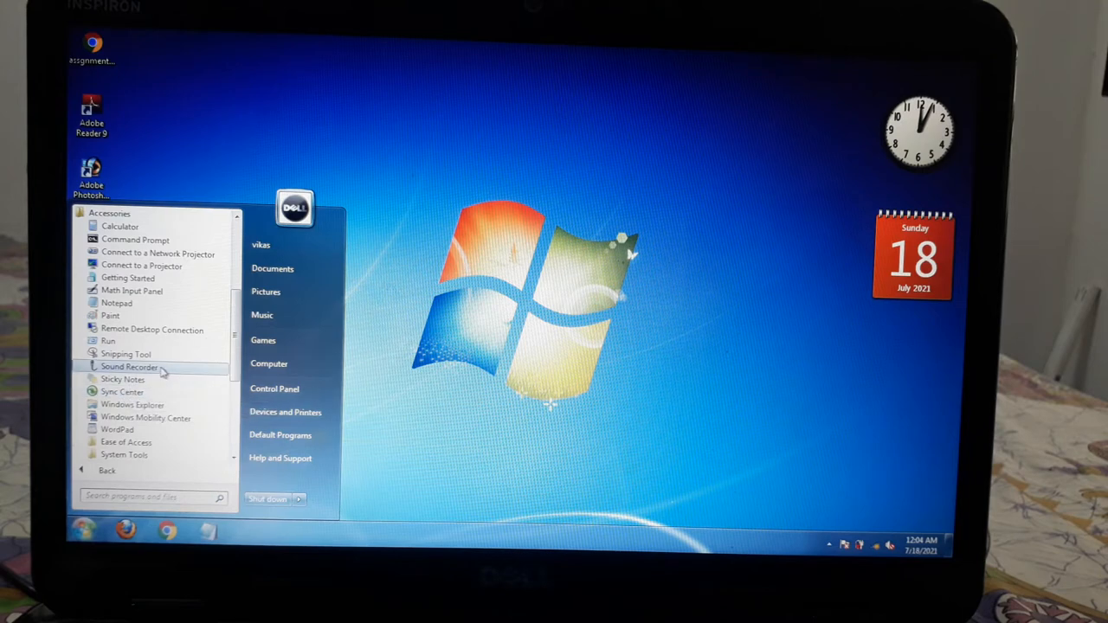
pyautogui.moveTo(121, 225)
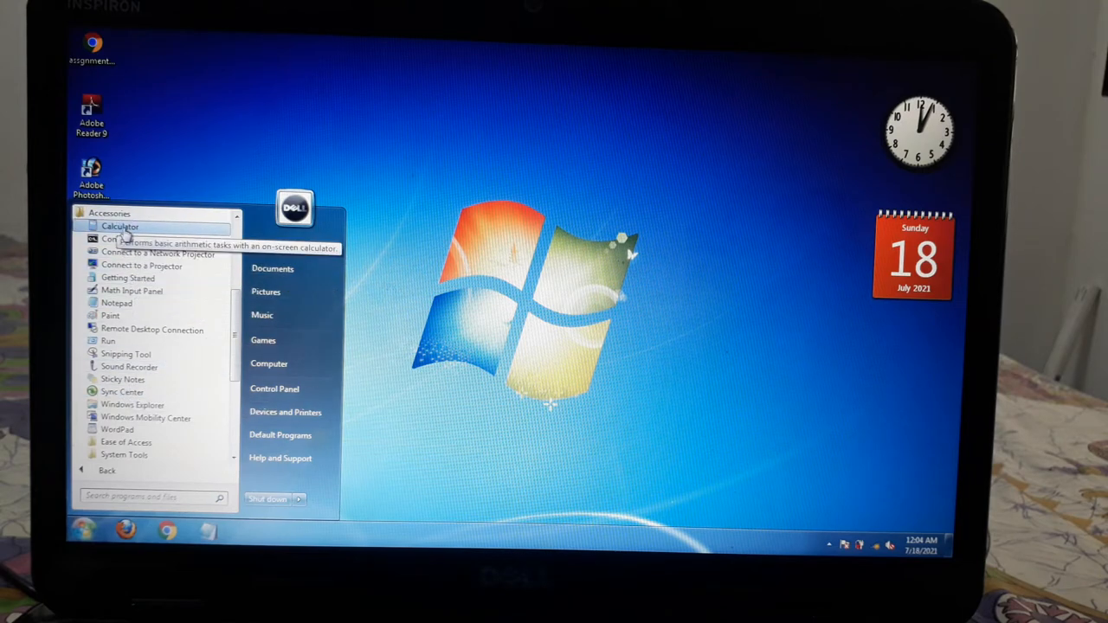
# - Launch Calculator, compute 8 × 6 = 48, then close it
pyautogui.click(120, 225)
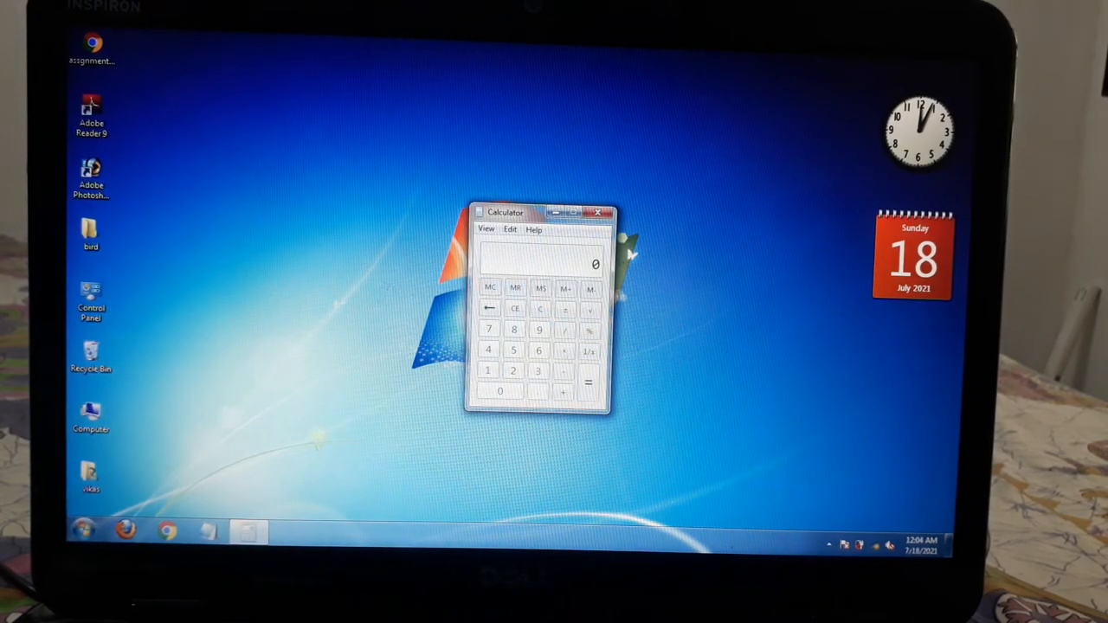
pyautogui.moveTo(735, 336)
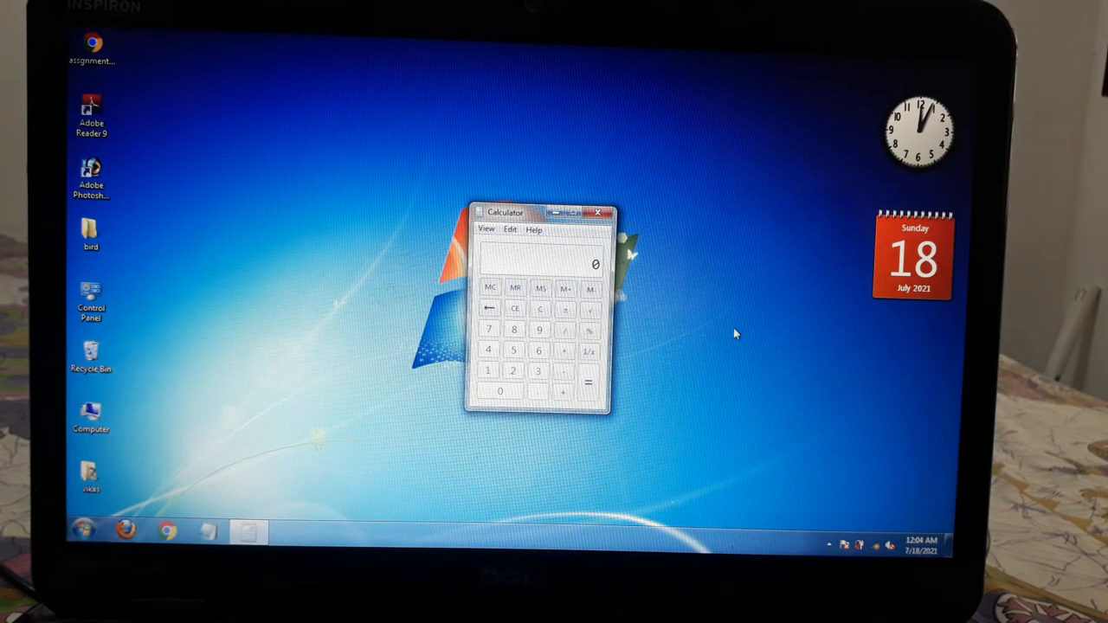
pyautogui.moveTo(396, 374)
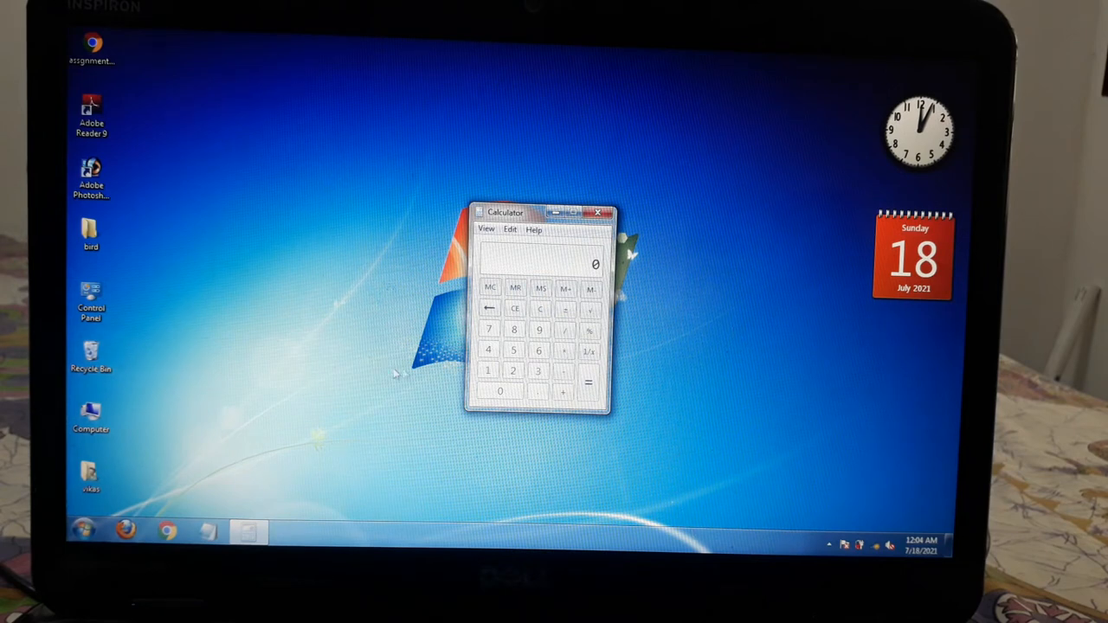
pyautogui.moveTo(520, 405)
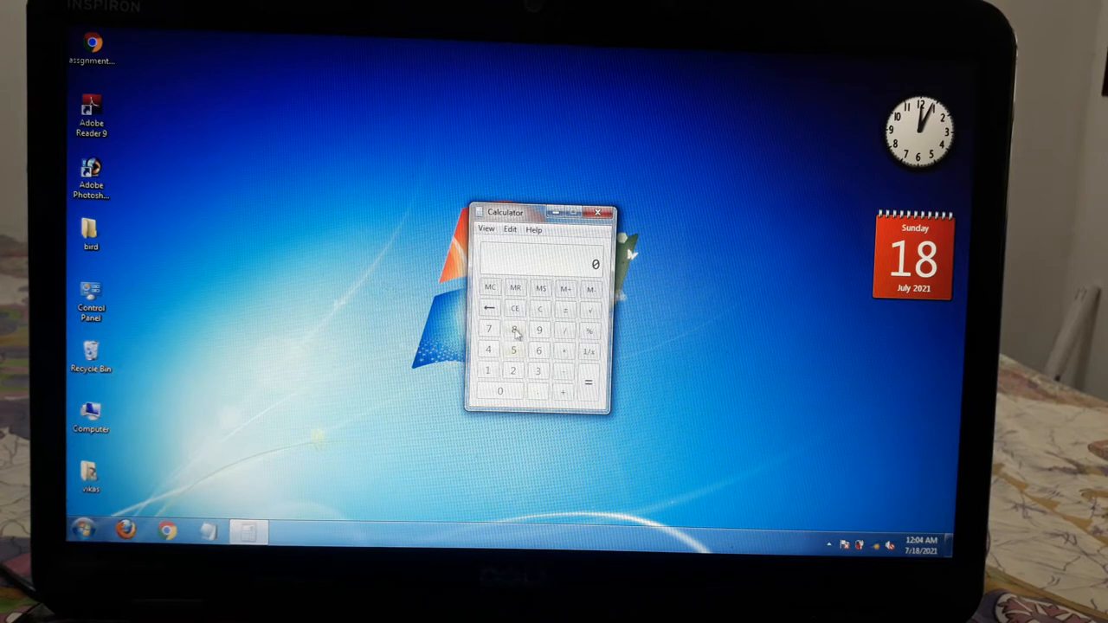
pyautogui.click(514, 329)
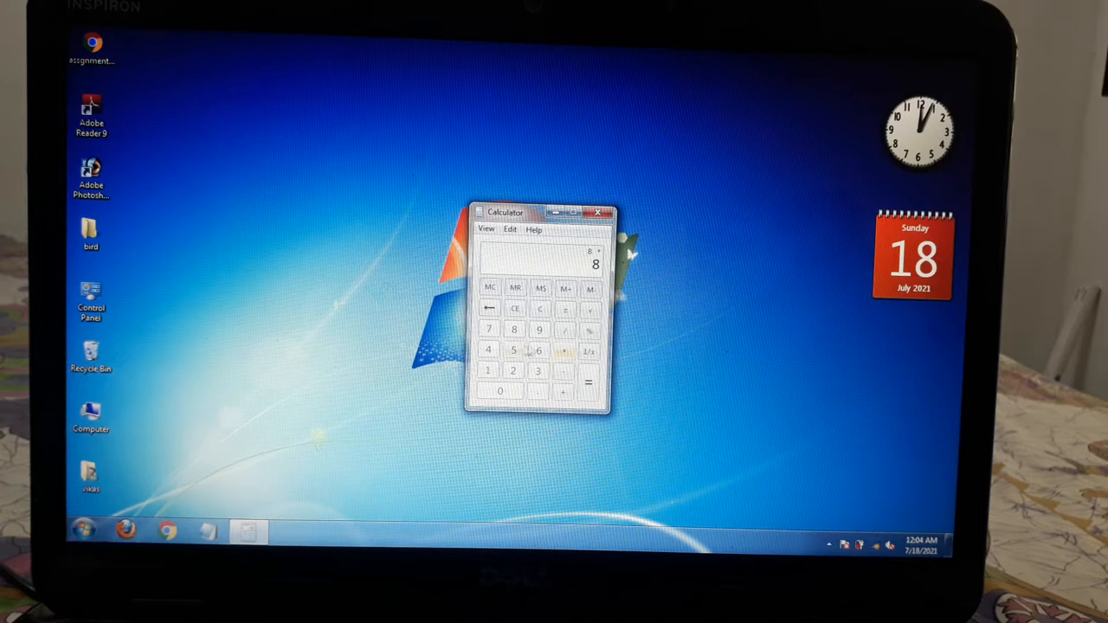
pyautogui.click(538, 350)
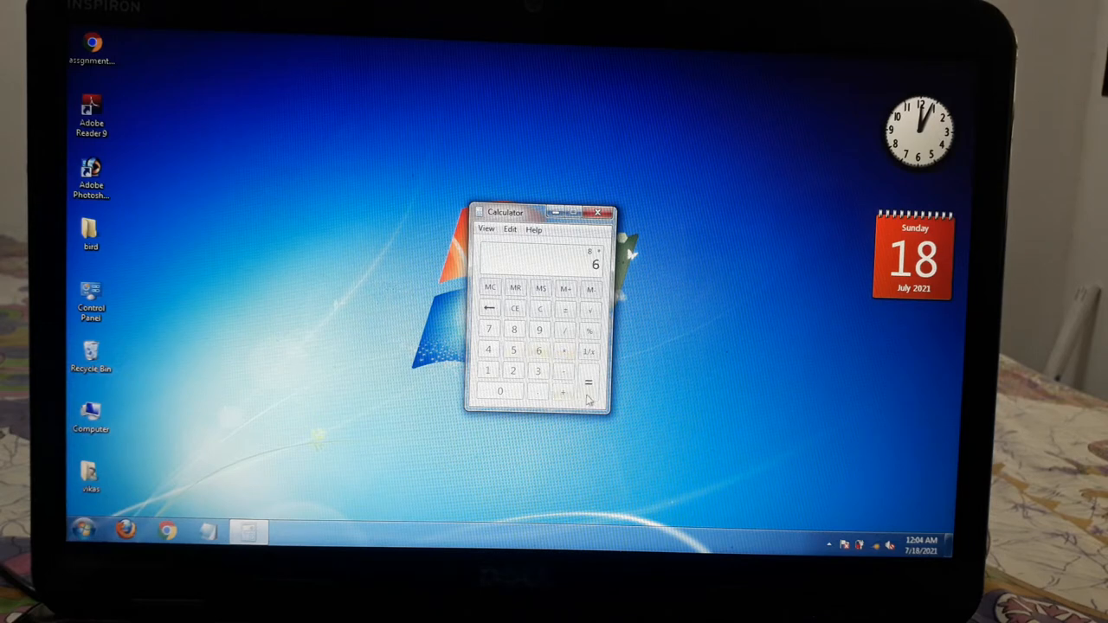
pyautogui.click(589, 384)
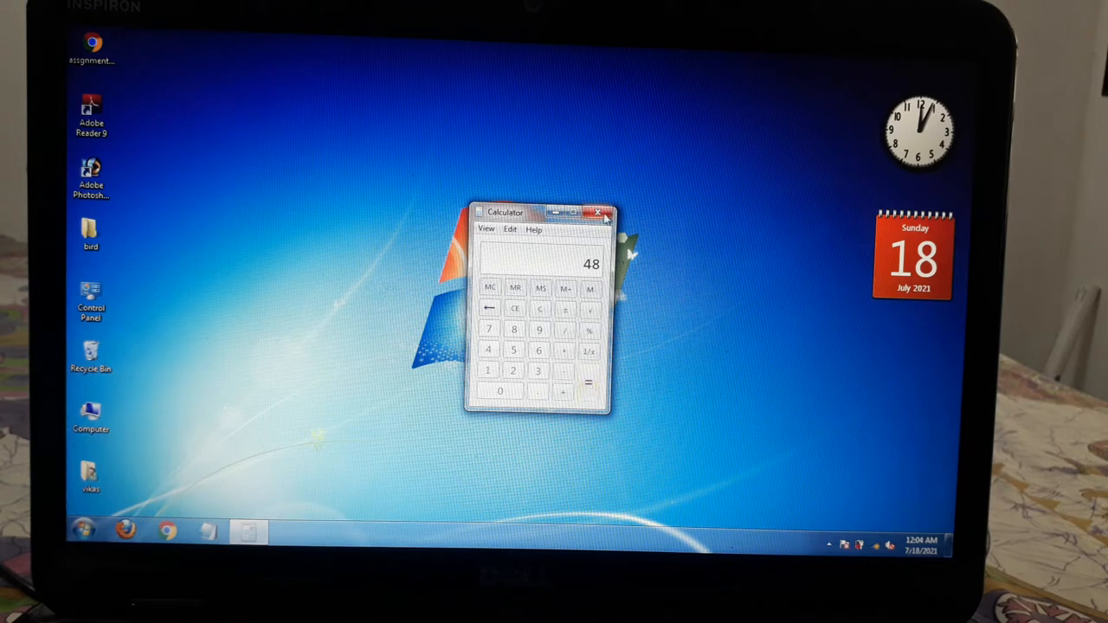
pyautogui.click(605, 213)
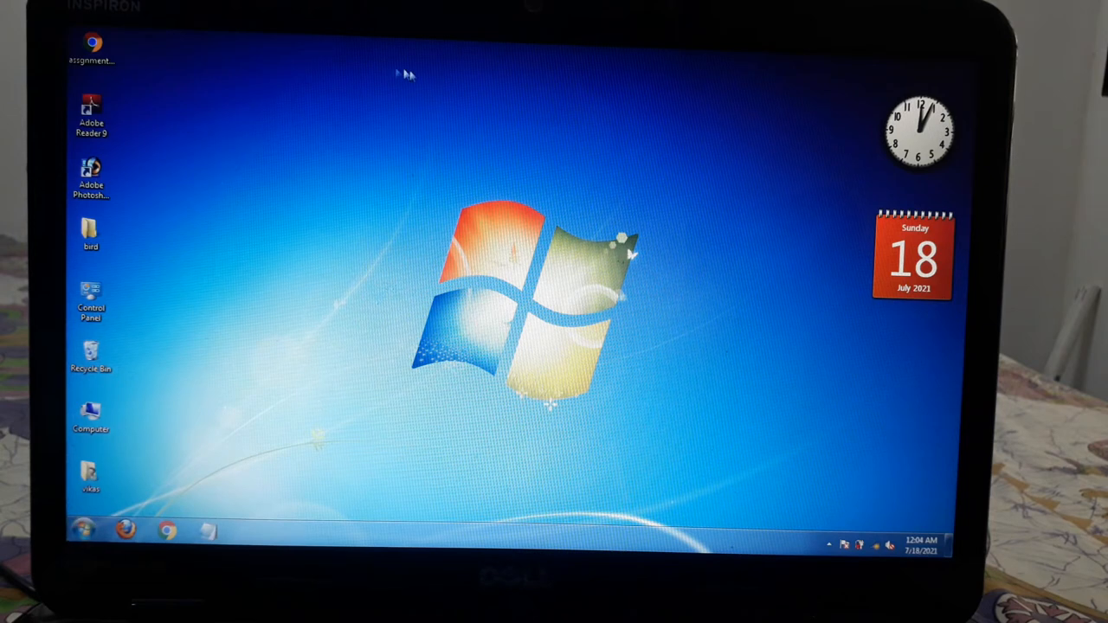
pyautogui.moveTo(278, 178)
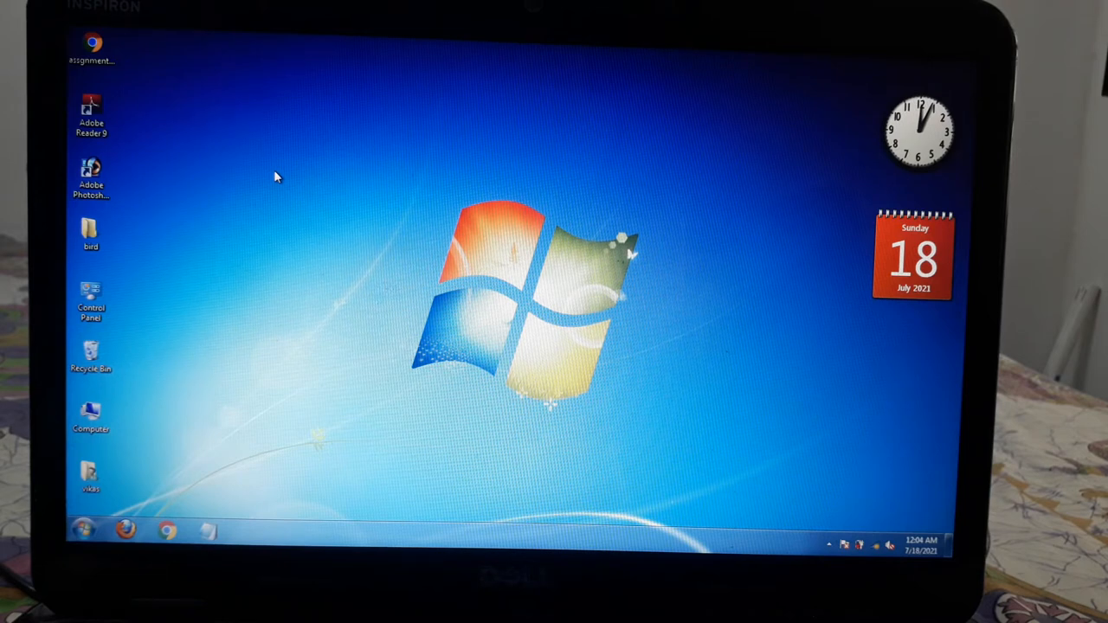
pyautogui.moveTo(476, 249)
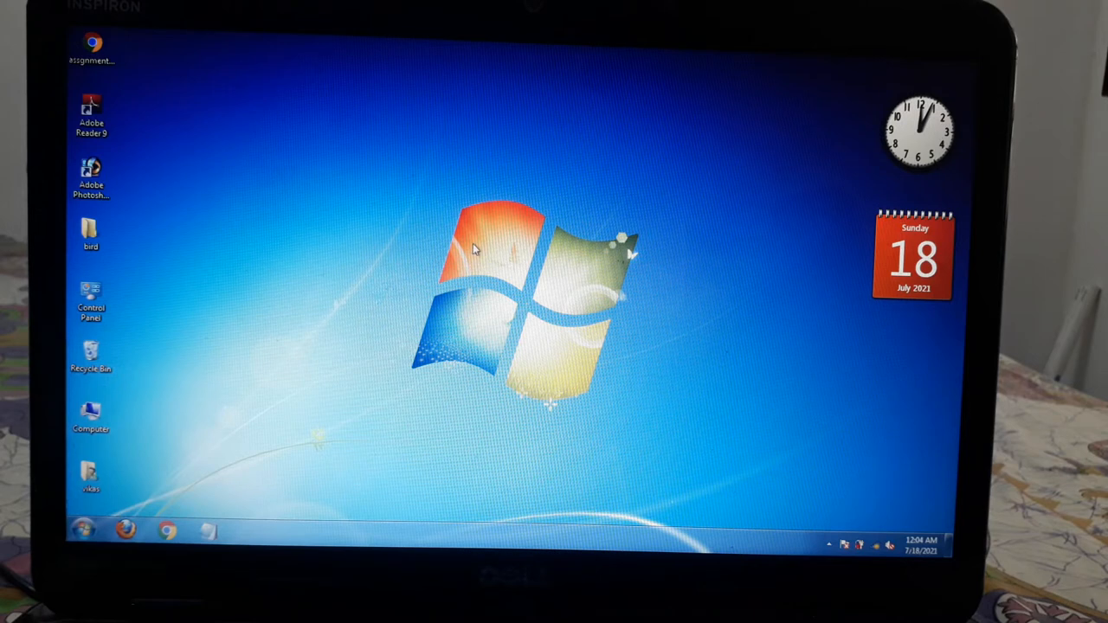
pyautogui.moveTo(475, 131)
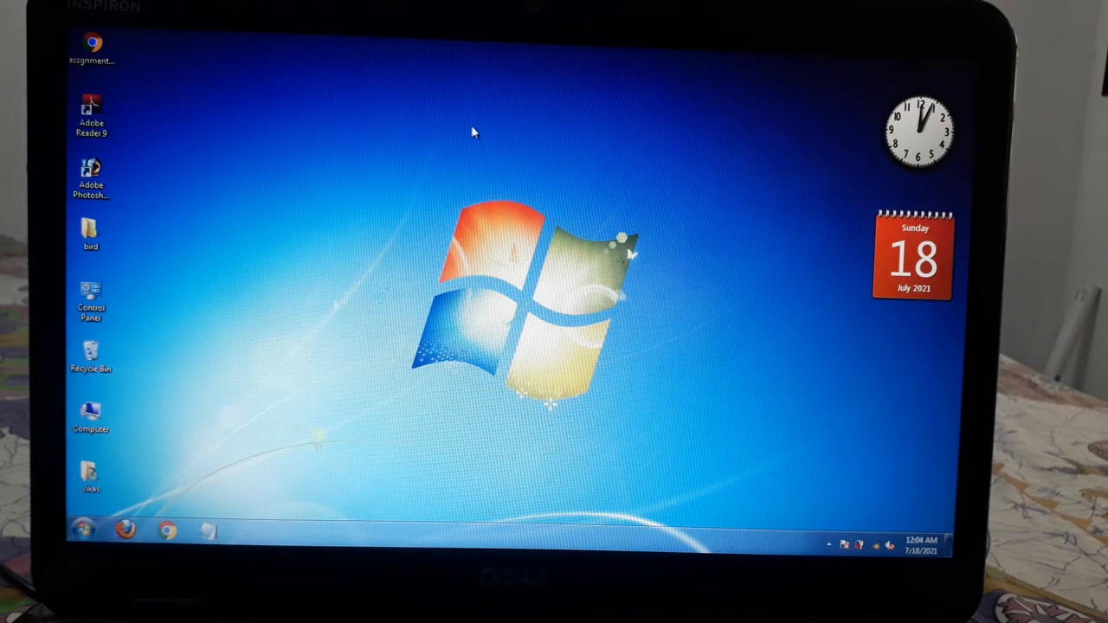
pyautogui.moveTo(672, 246)
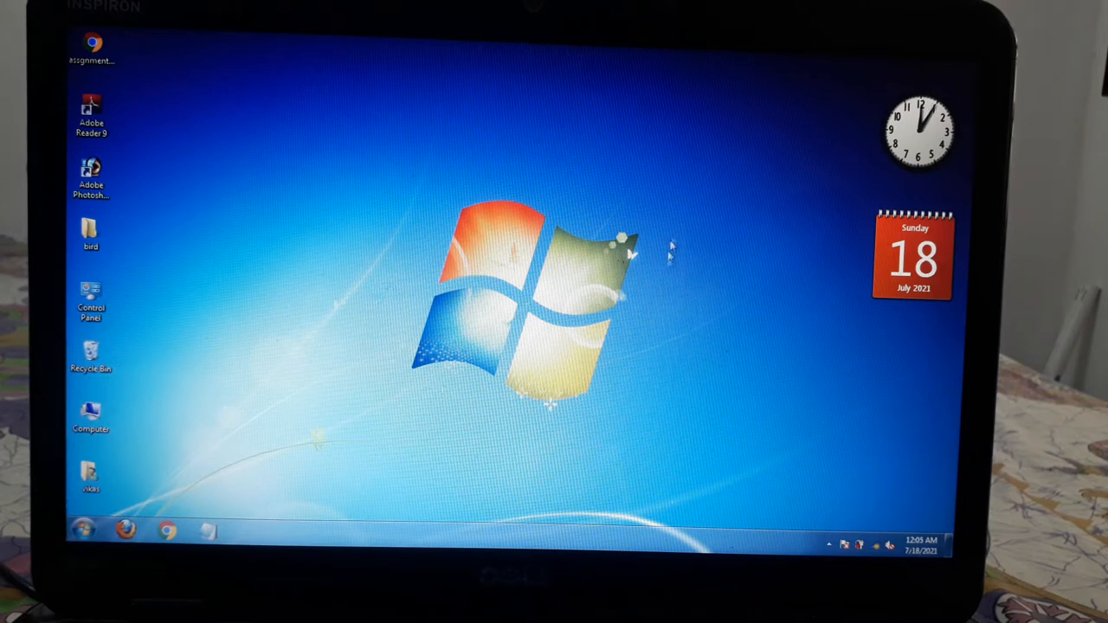
pyautogui.moveTo(557, 145)
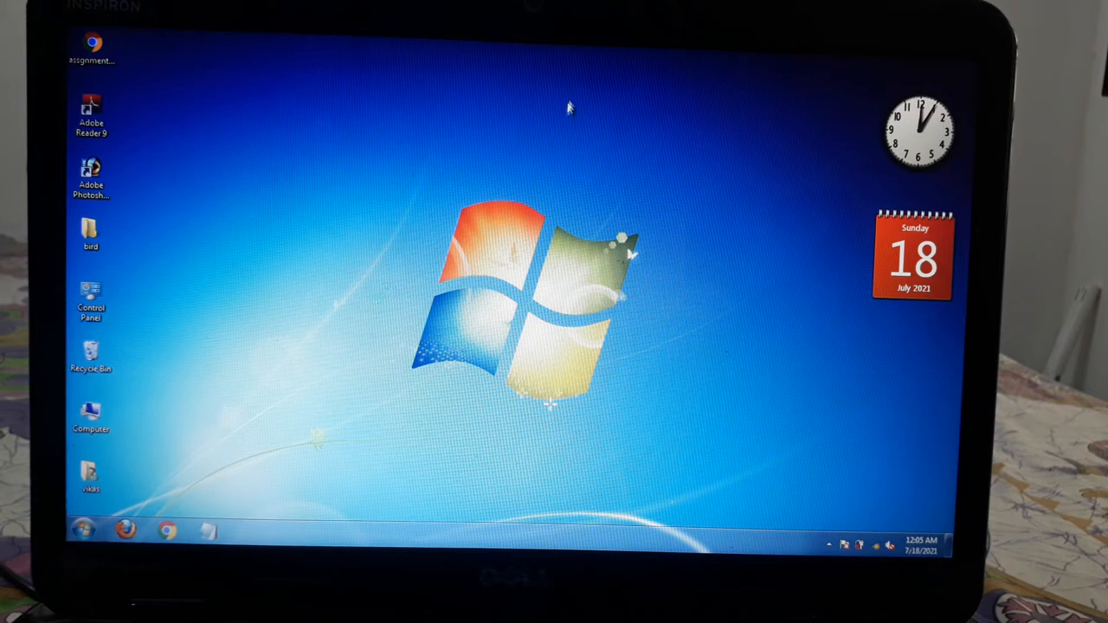
pyautogui.moveTo(571, 99)
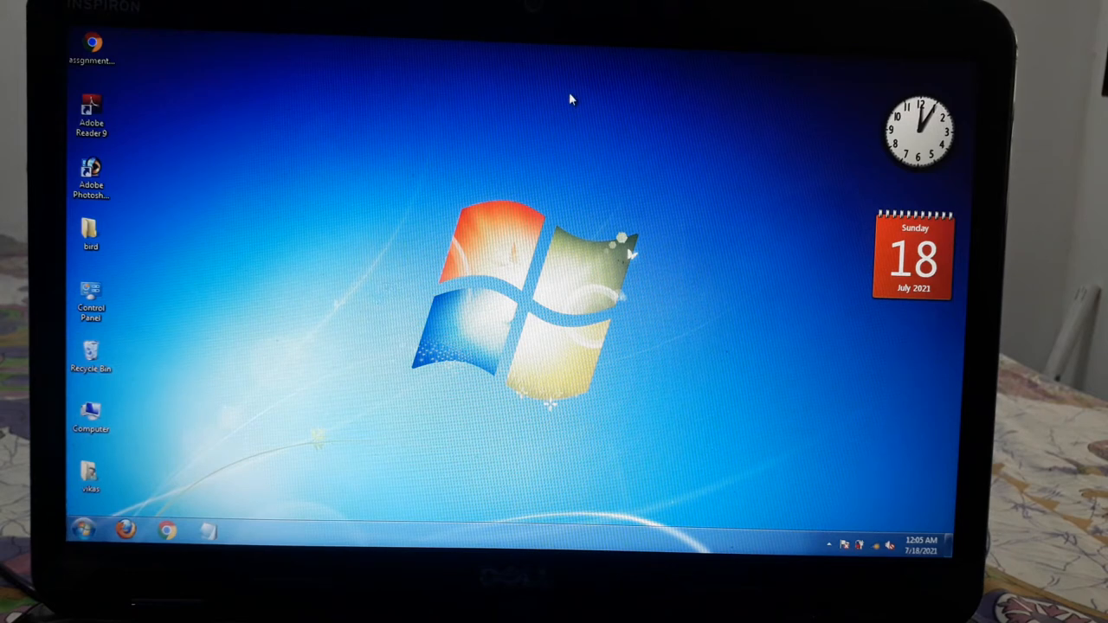
# - Set the sunset mountain landscape from Windows Desktop Backgrounds as wallpaper and save
pyautogui.rightClick(571, 99)
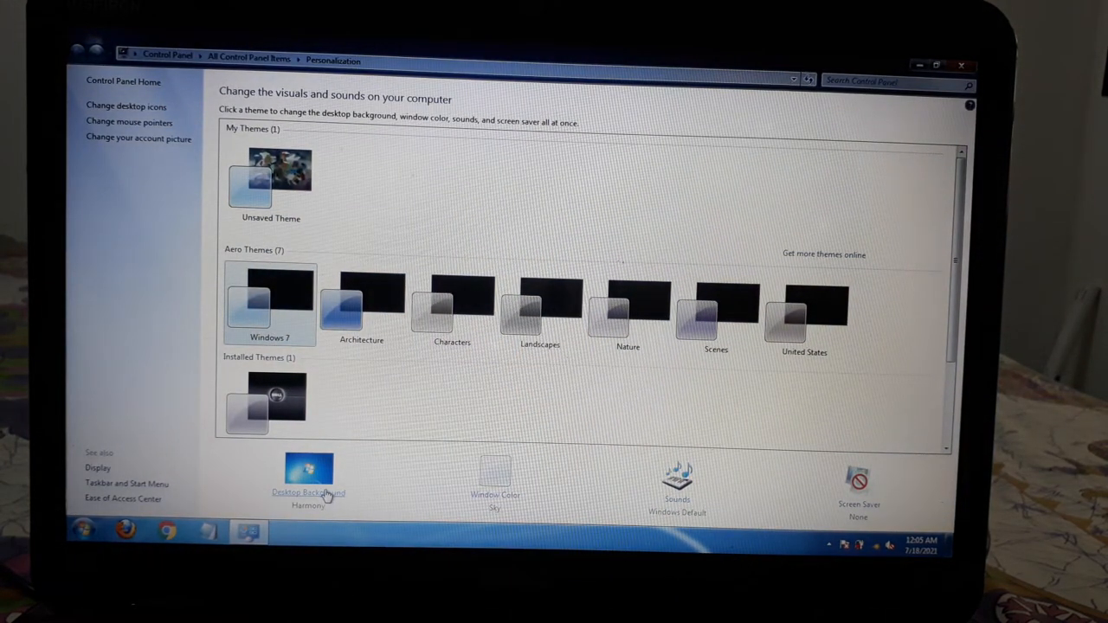
pyautogui.click(309, 488)
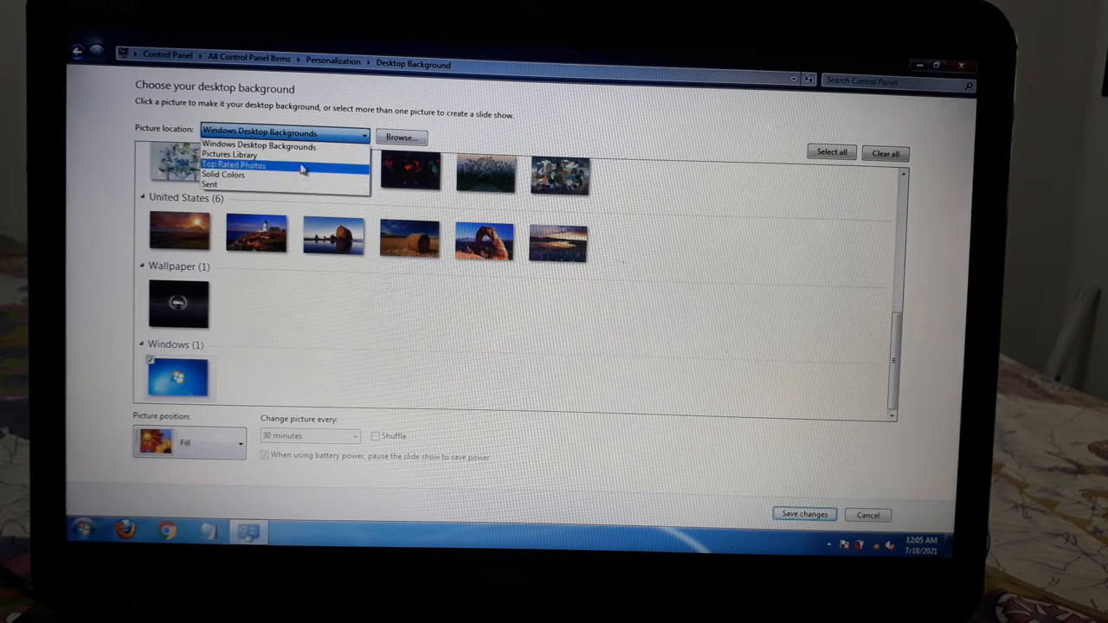
pyautogui.moveTo(286, 146)
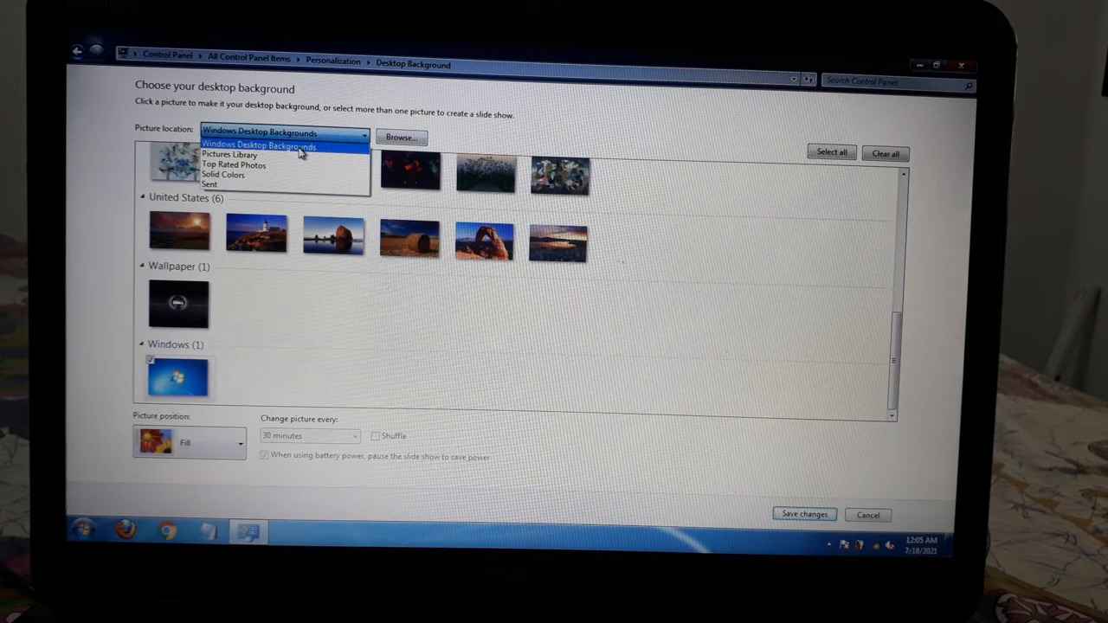
pyautogui.click(258, 132)
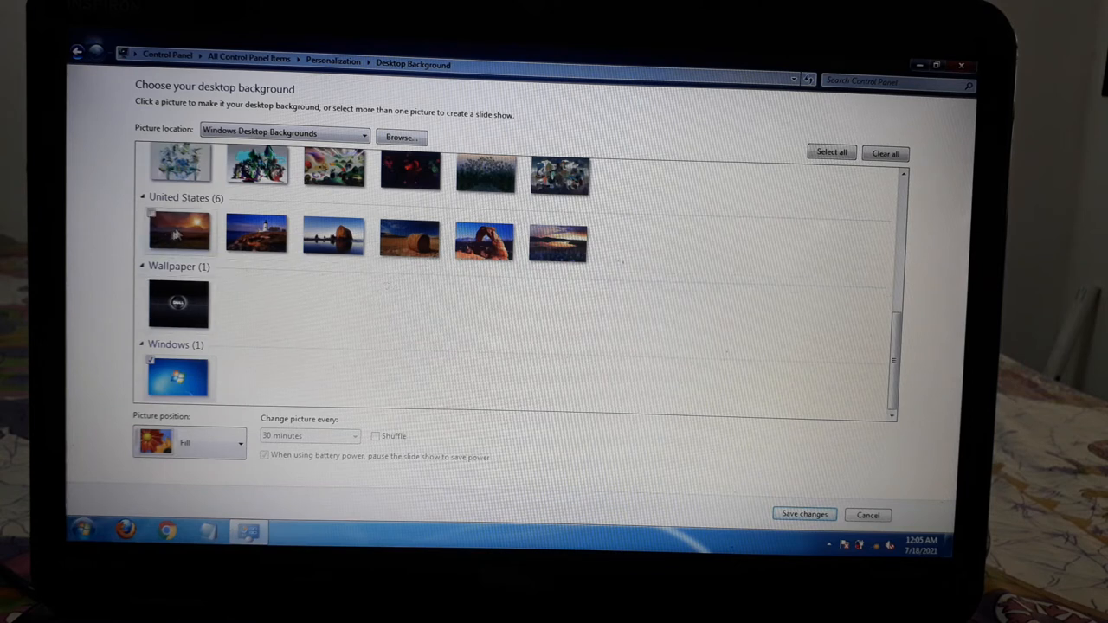
pyautogui.click(180, 232)
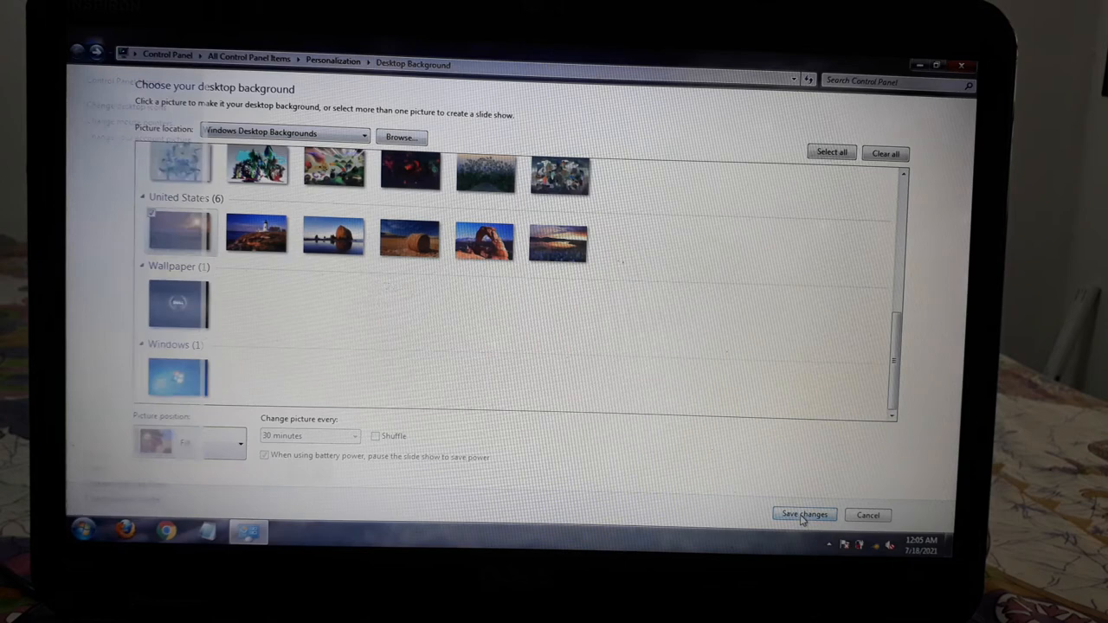
pyautogui.click(803, 516)
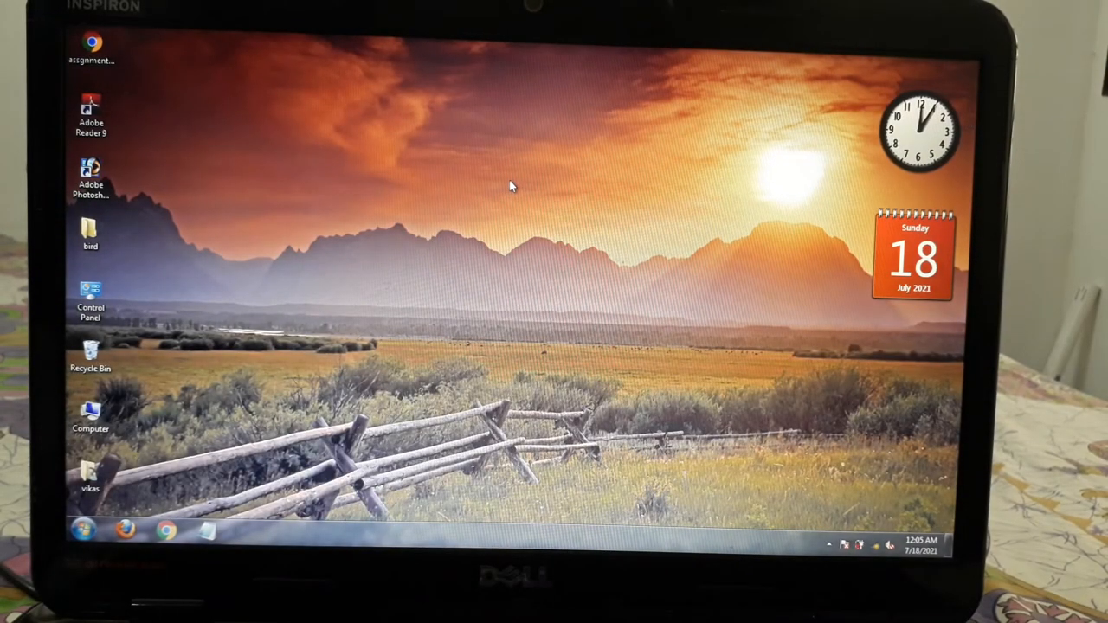
pyautogui.moveTo(505, 154)
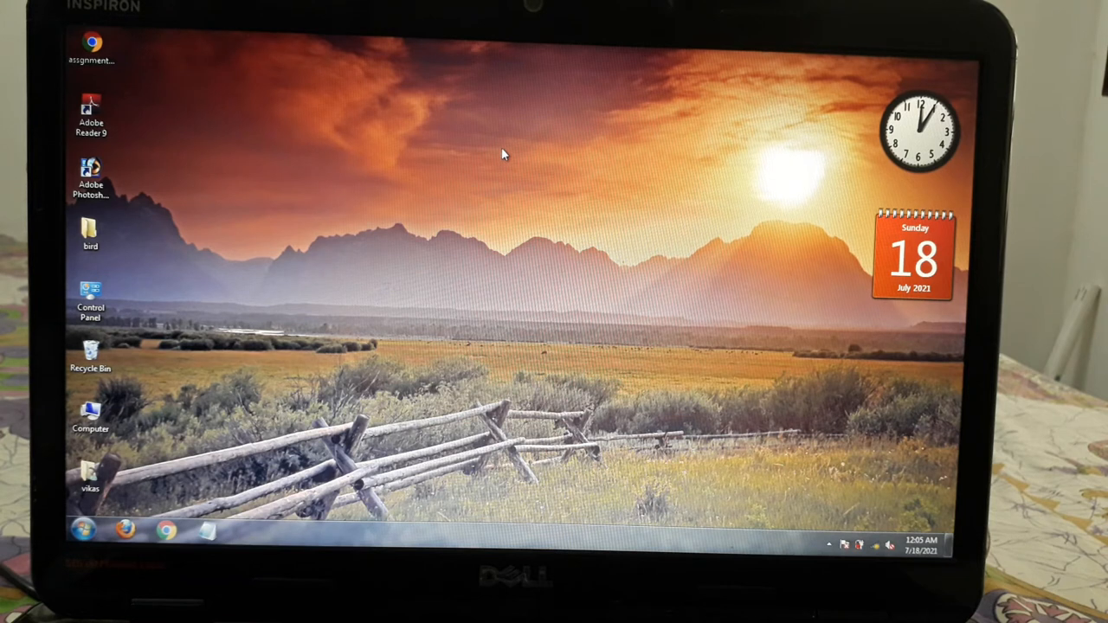
pyautogui.moveTo(511, 107)
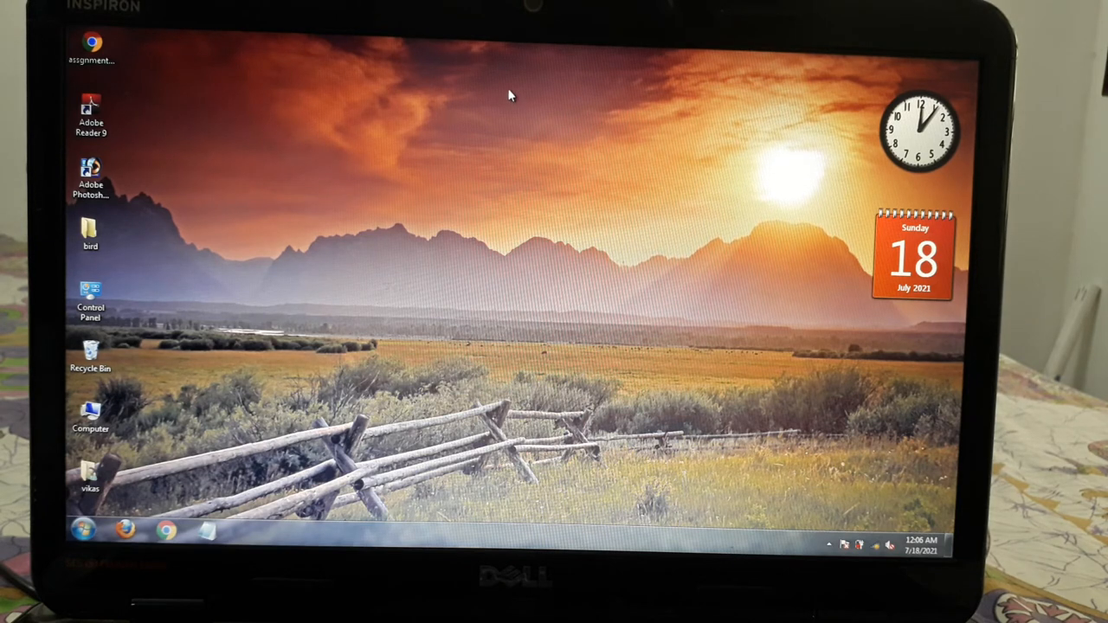
# - Reach Screen Saver Settings via the desktop's Personalize option
pyautogui.rightClick(511, 96)
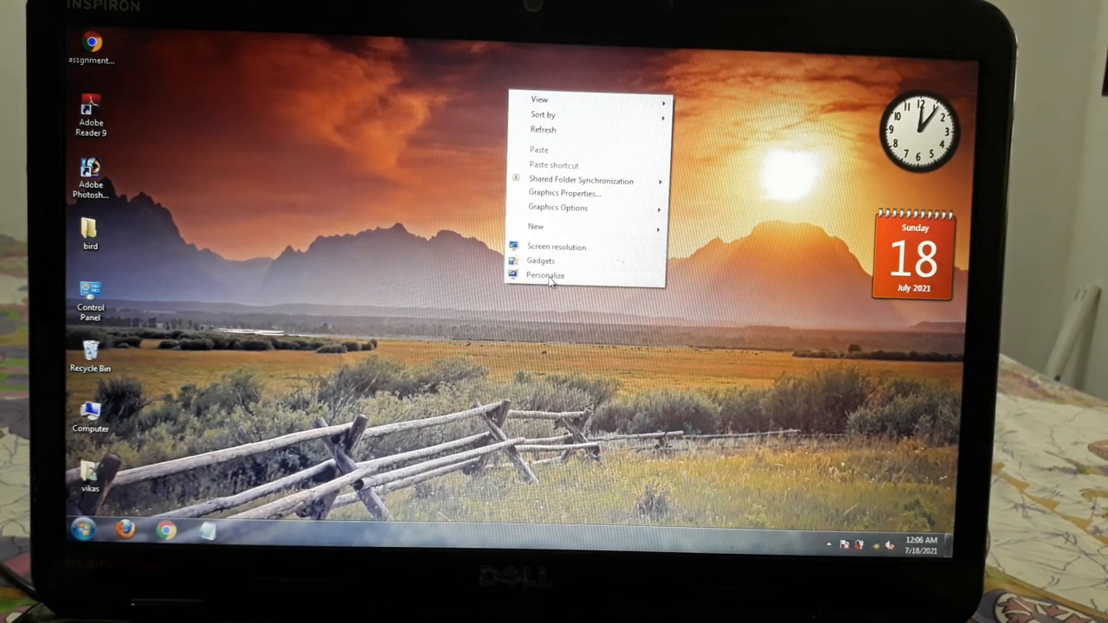
pyautogui.click(546, 276)
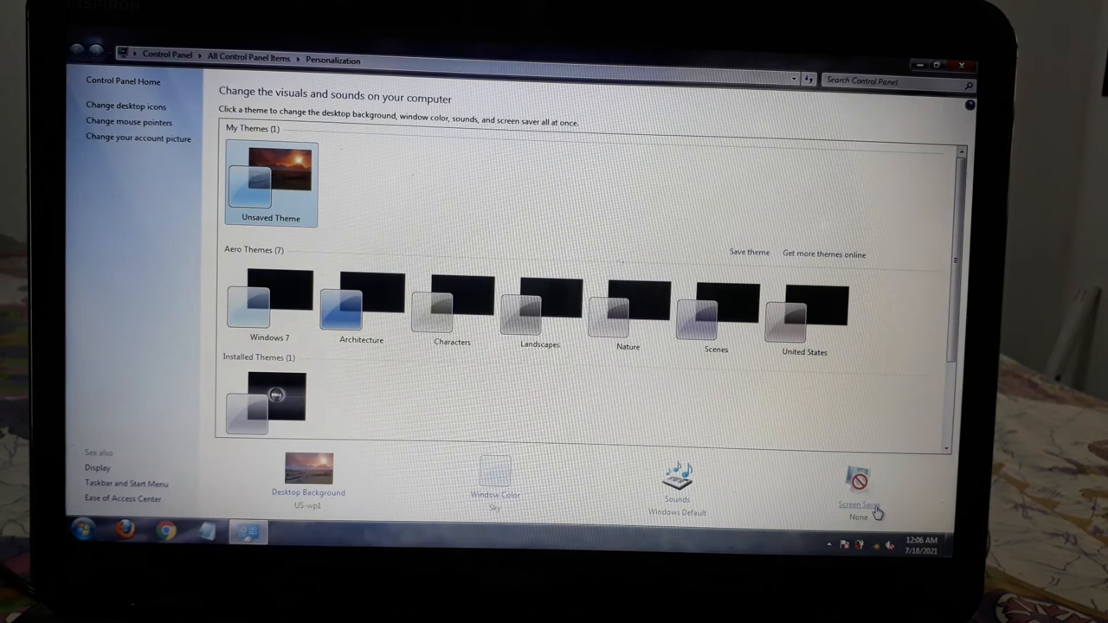
pyautogui.moveTo(859, 511)
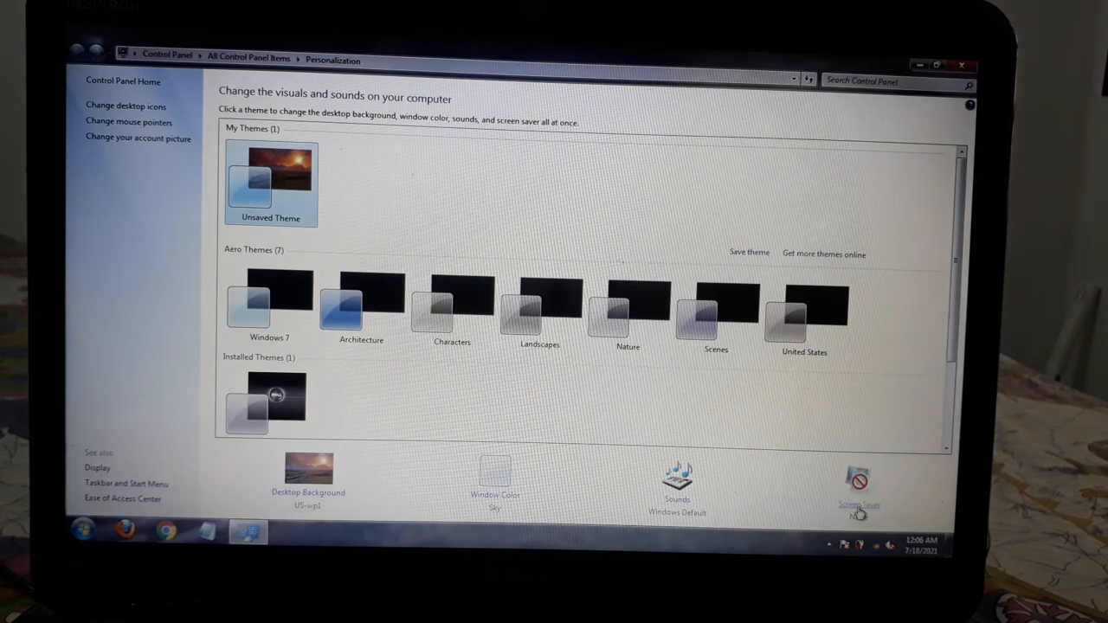
pyautogui.click(858, 485)
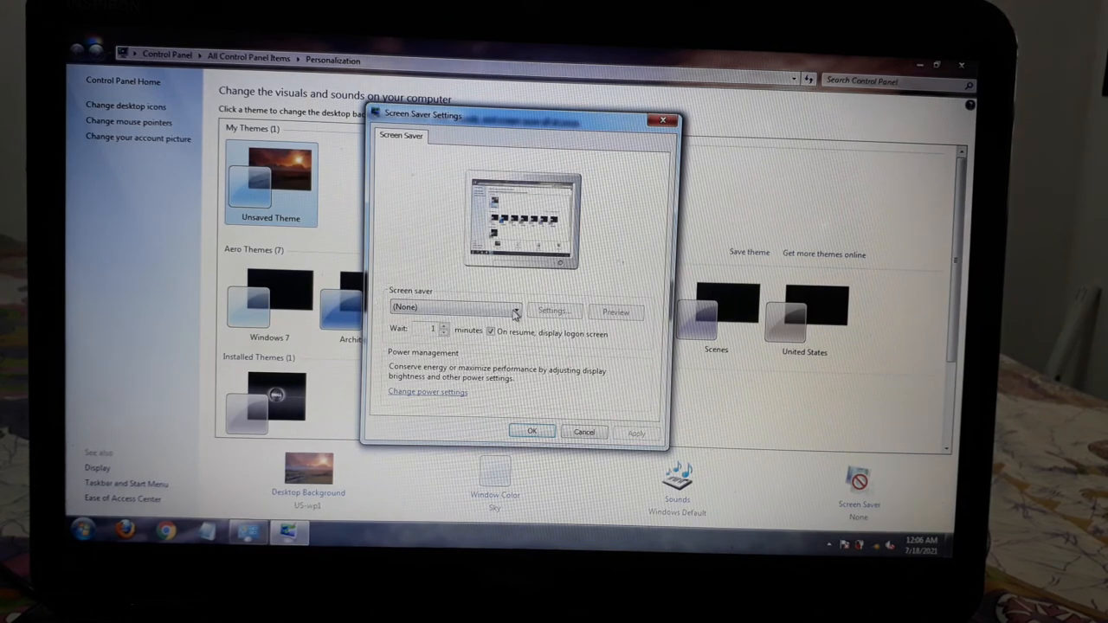
# - Select Bubbles from the screen saver list, leaving the 1-minute wait
pyautogui.click(512, 308)
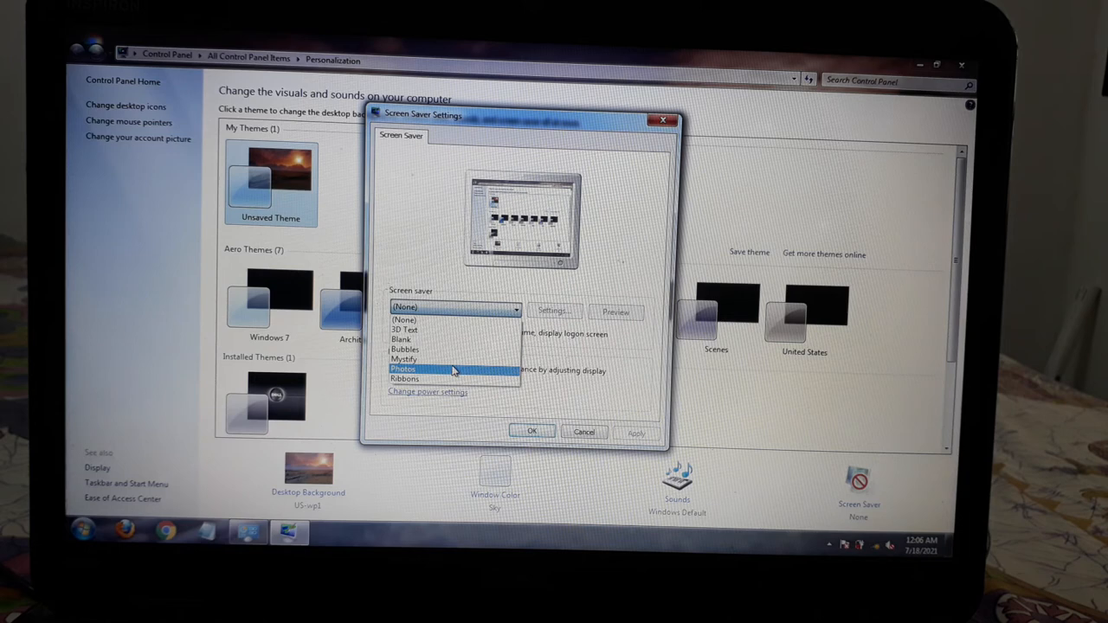
pyautogui.moveTo(403, 358)
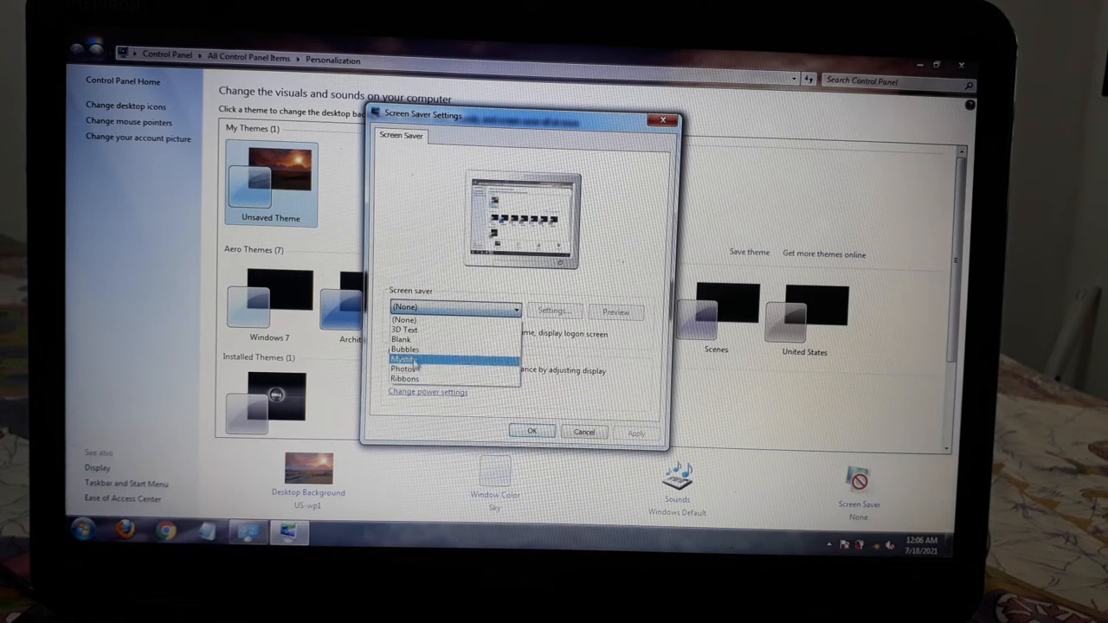
pyautogui.click(405, 350)
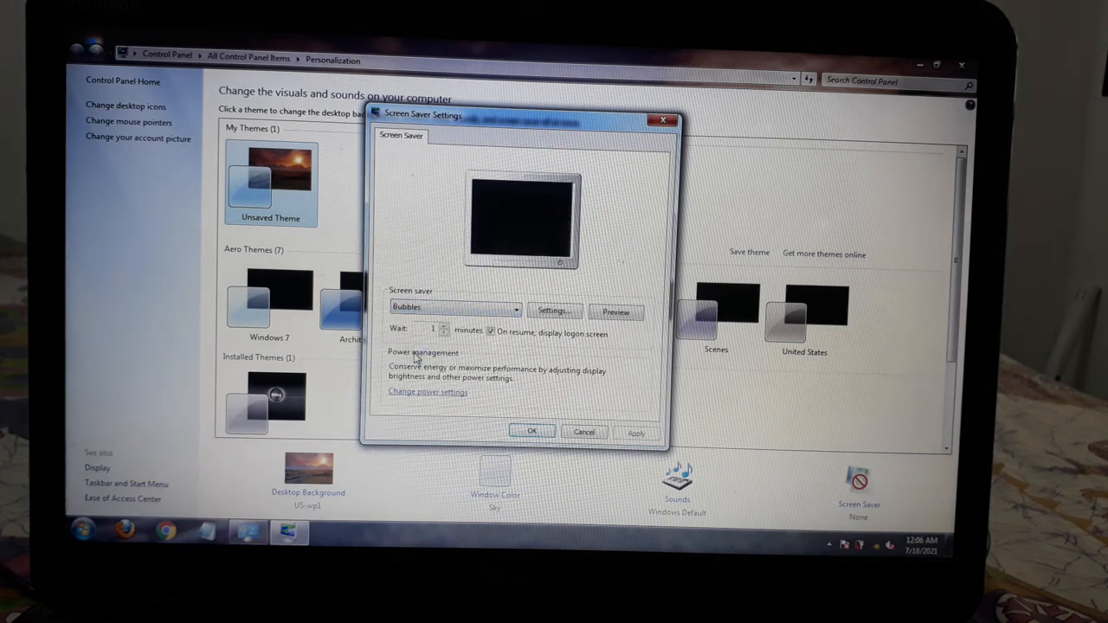